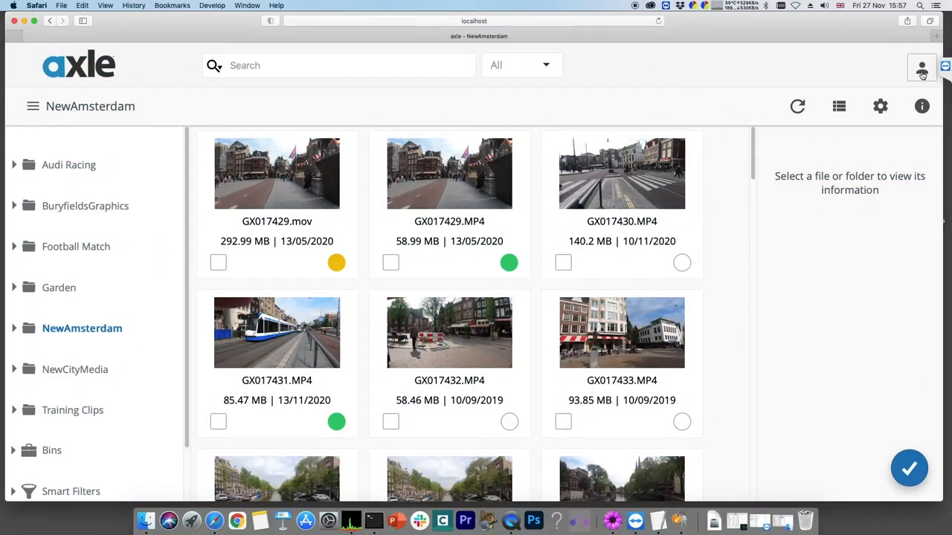
- Open Administration Pages from the user account menu
left_click(922, 67)
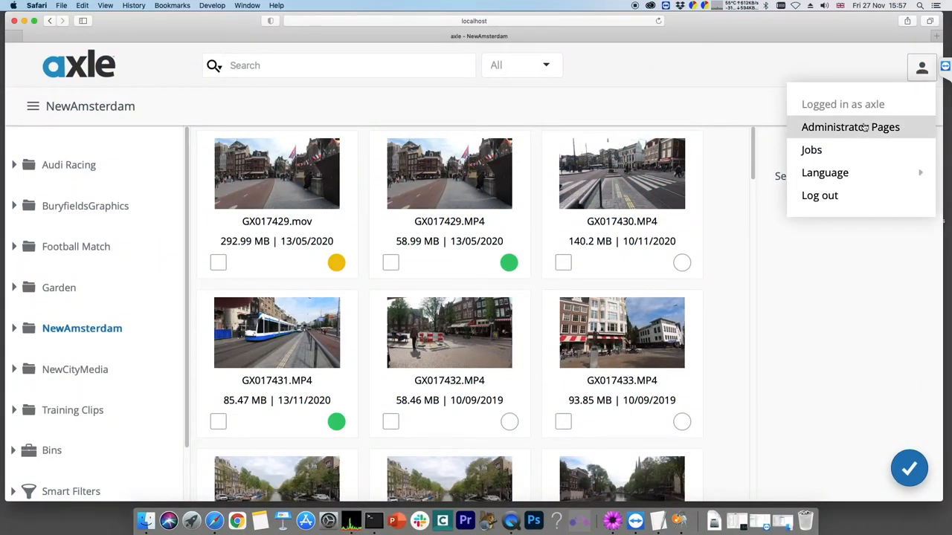
left_click(851, 126)
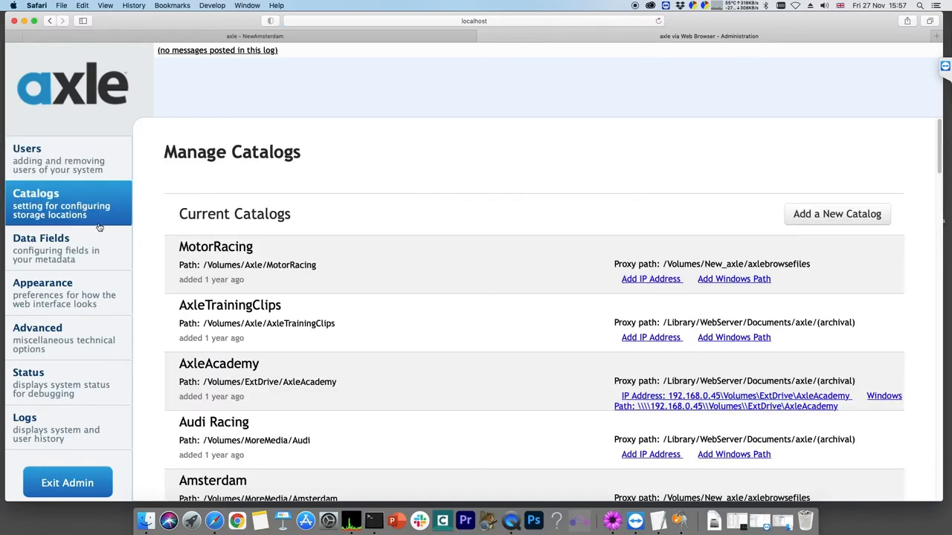
- Scroll the catalog settings down to the Current Archives section
scroll("down", 3)
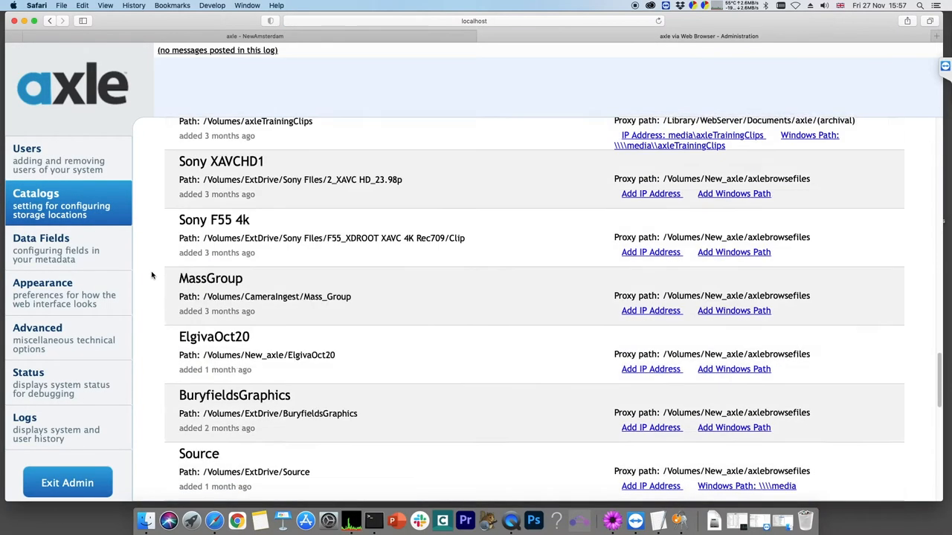
scroll("down", 3)
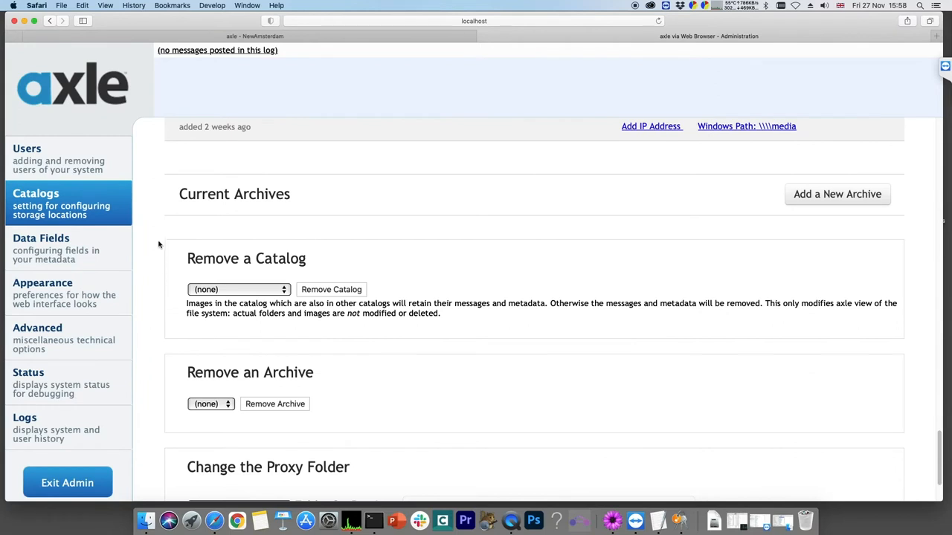
mouse_move(853, 230)
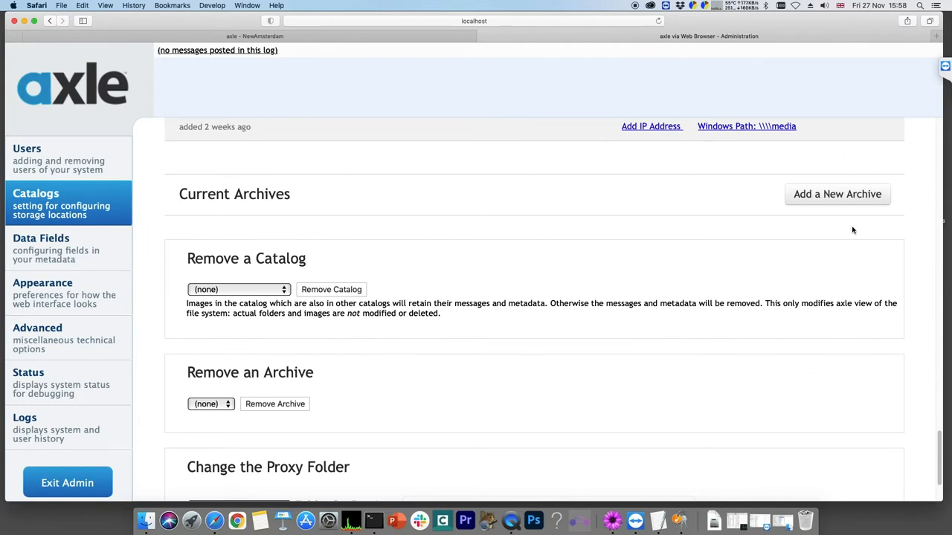
mouse_move(792, 155)
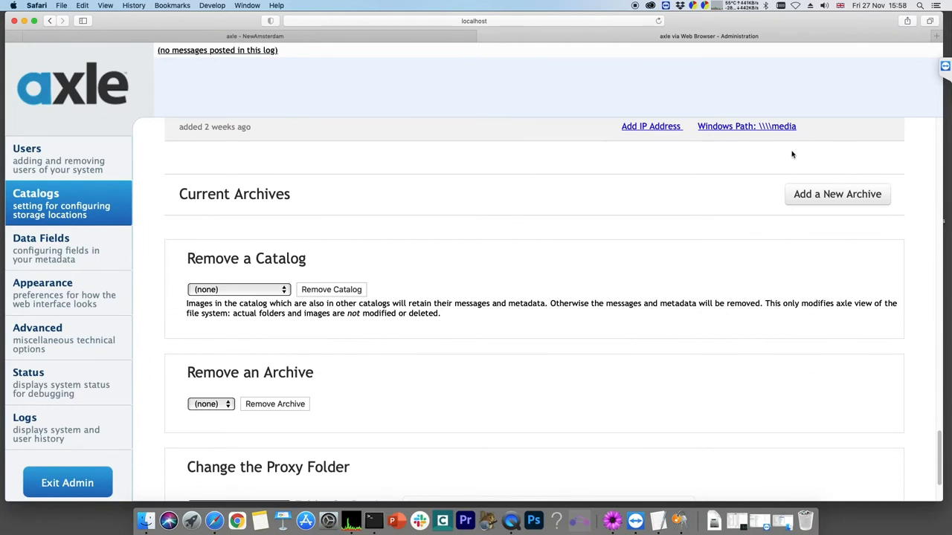
mouse_move(836, 194)
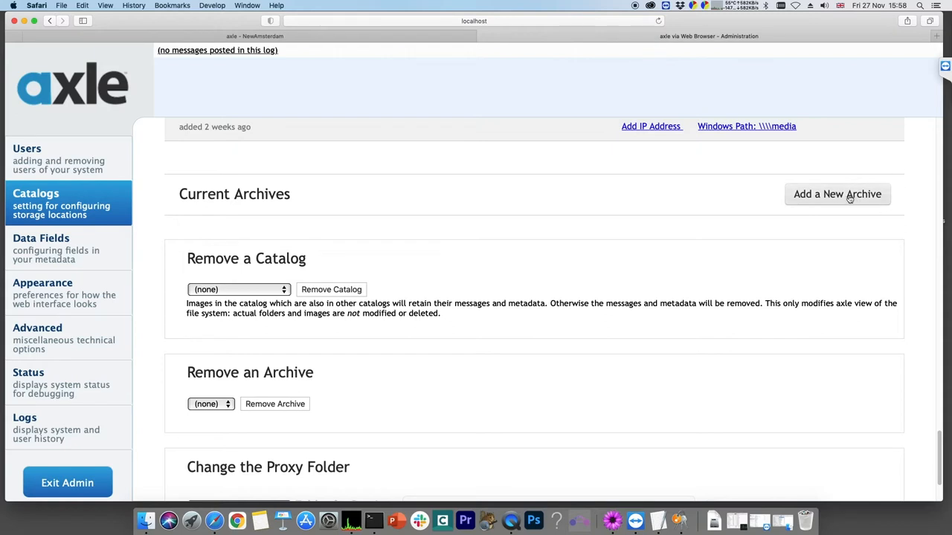
- Start a new archive named 'Archives' and focus the Archive File Path field
left_click(837, 194)
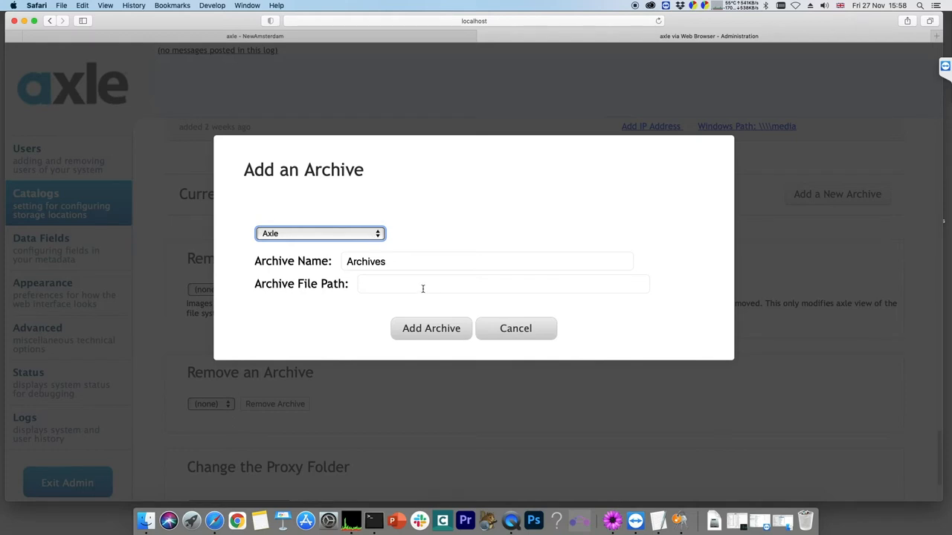
left_click(503, 284)
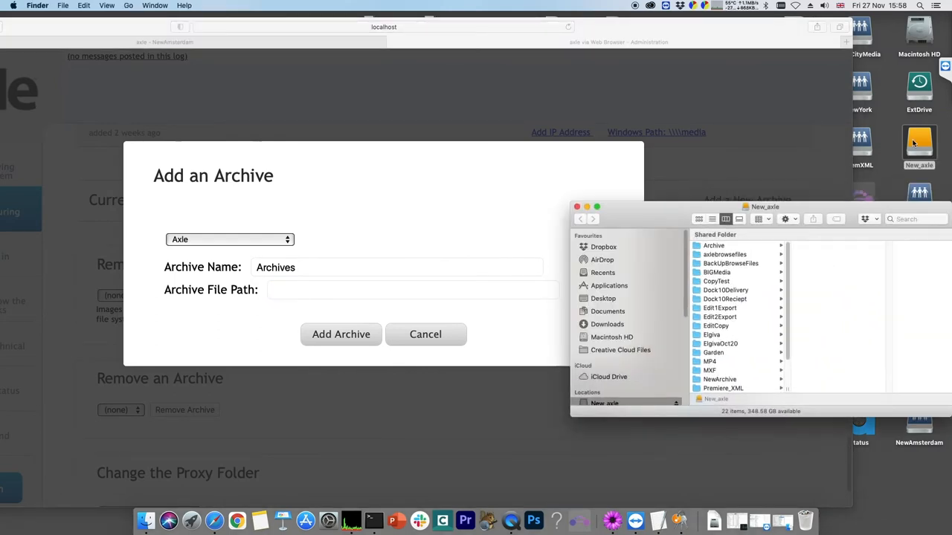
- Drag the New_axle Archive folder in as path /Volumes/New_axle/Archive
left_click(713, 246)
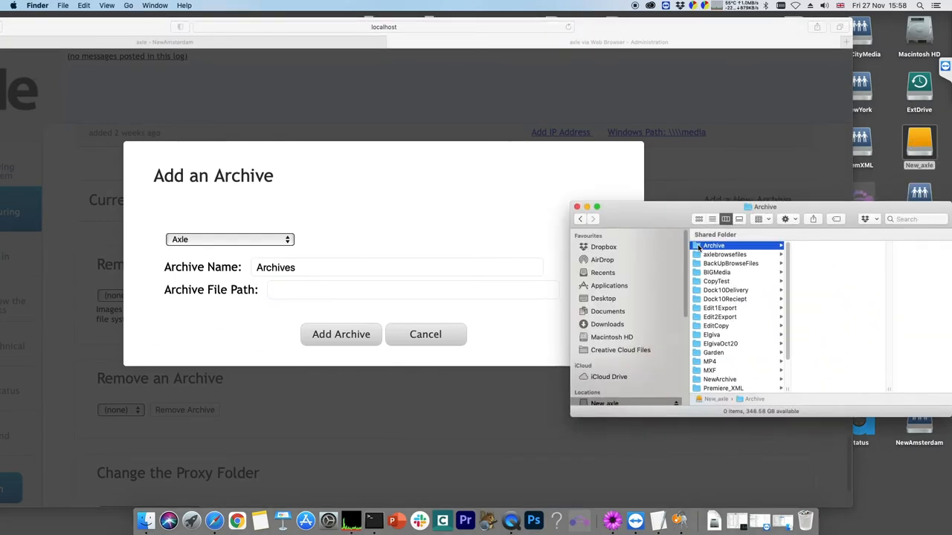
left_click_drag(713, 245, 370, 293)
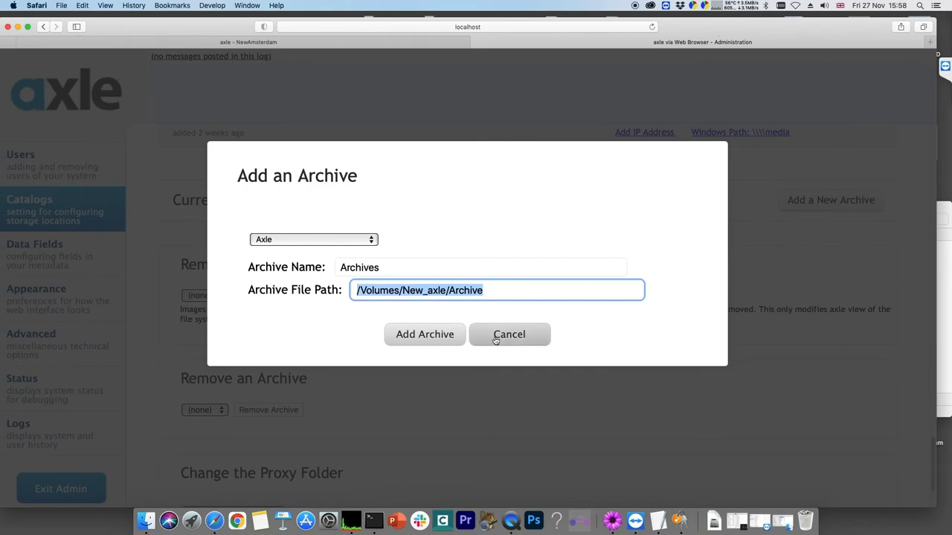
- Save the 'Archives' archive pointing at /Volumes/New_axle/Archive
left_click(425, 334)
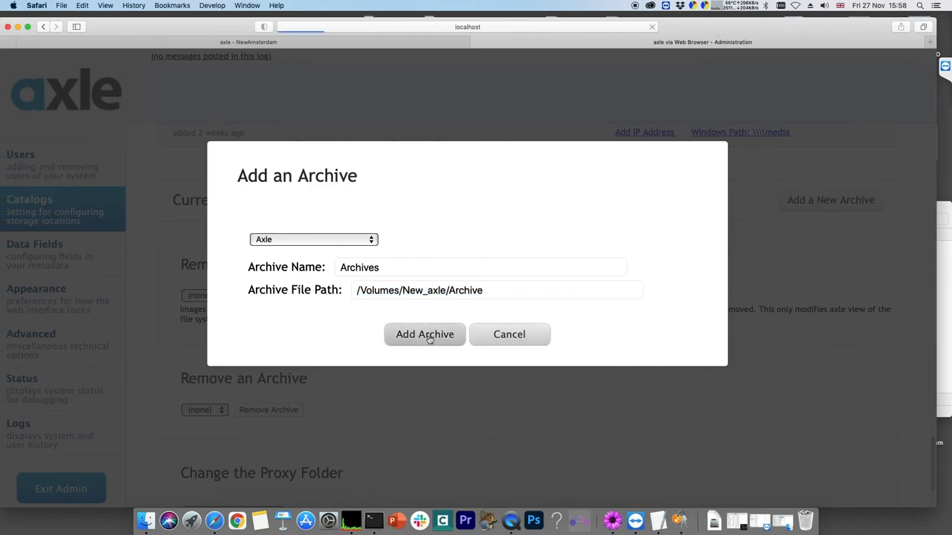
left_click(424, 334)
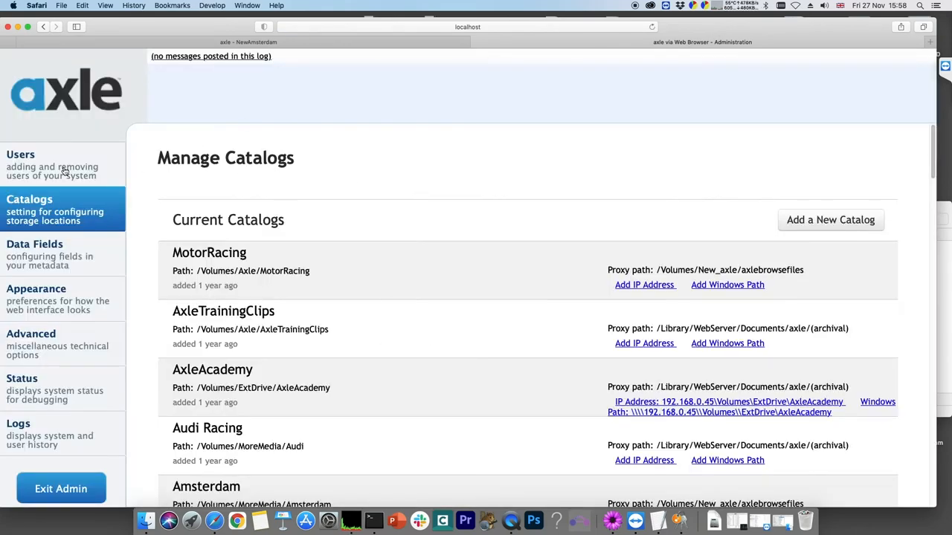
- Save the user's Archive folder permission, then return to the NewAmsterdam file browser
left_click(20, 154)
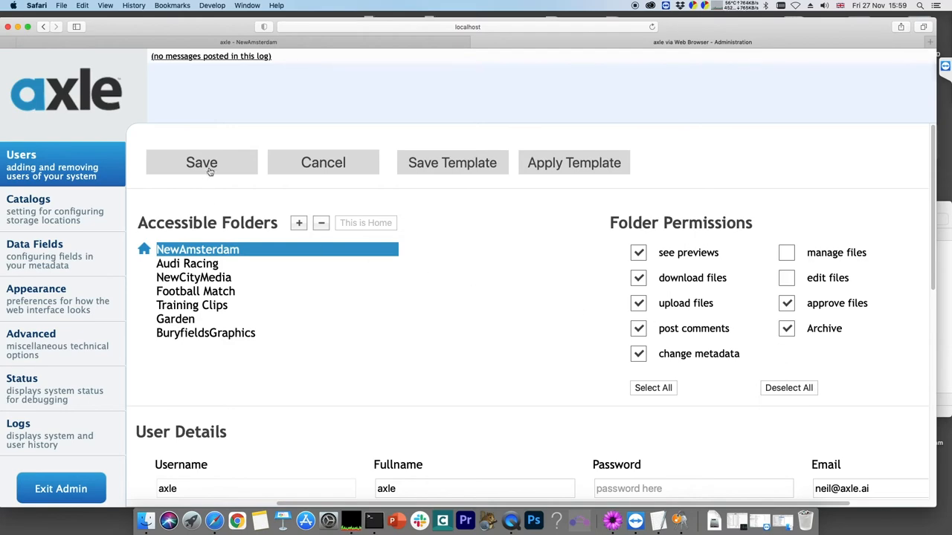
left_click(201, 162)
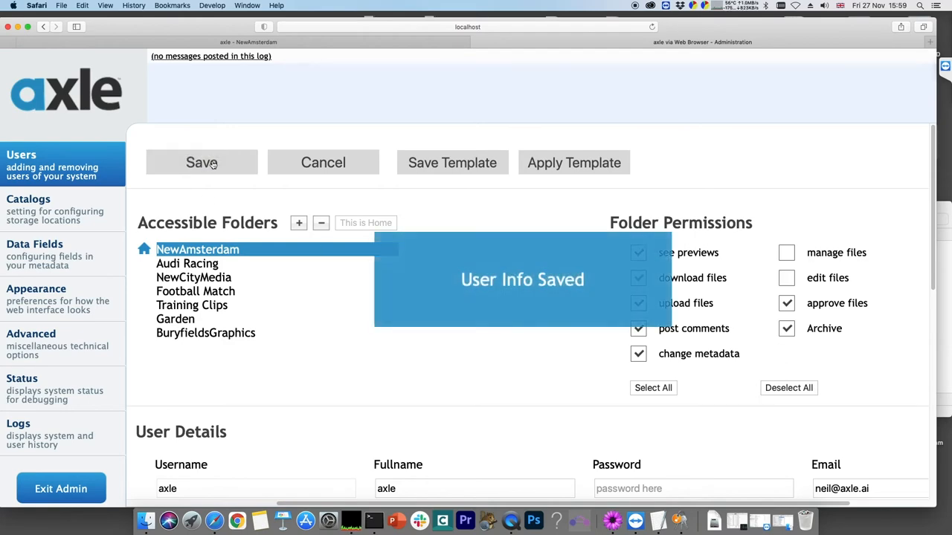
left_click(201, 162)
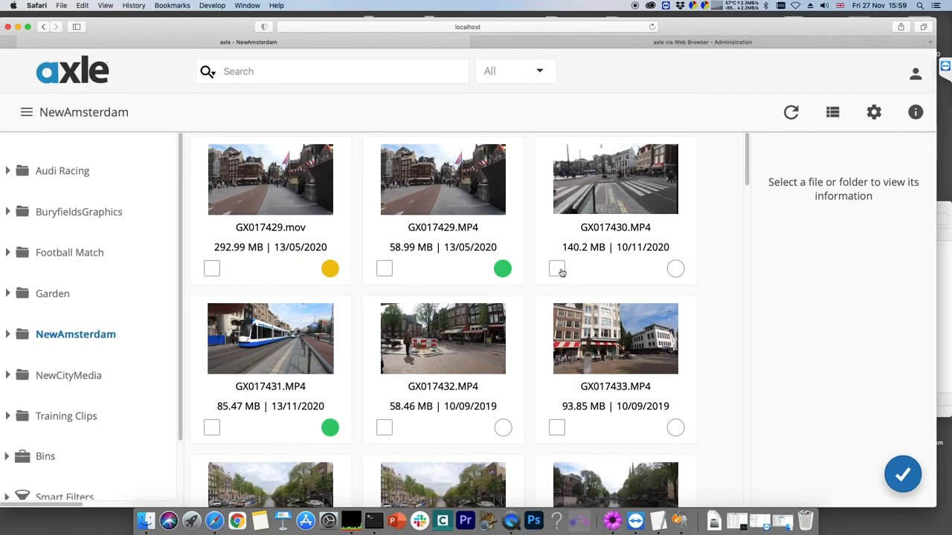
- Select clips GX017430.MP4 and GX017429.MP4 for archiving
left_click(384, 269)
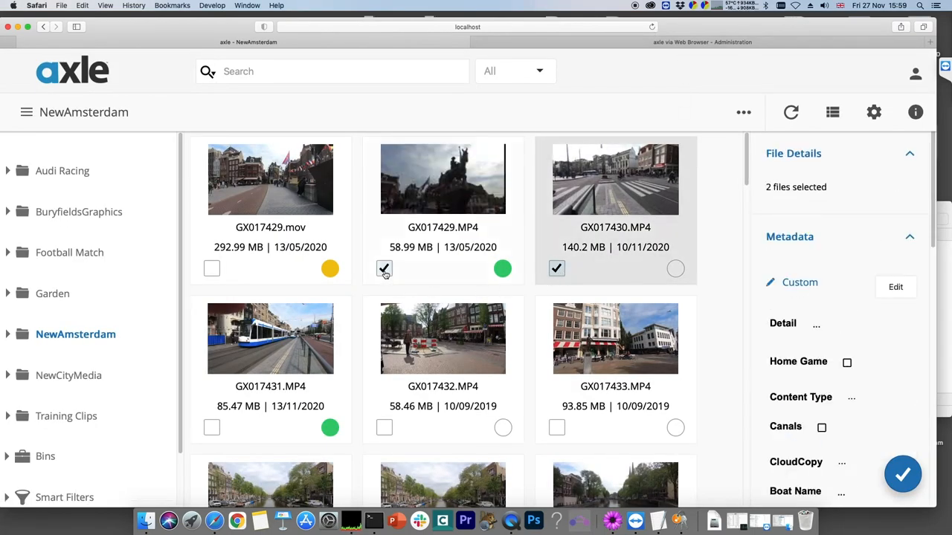
left_click(742, 112)
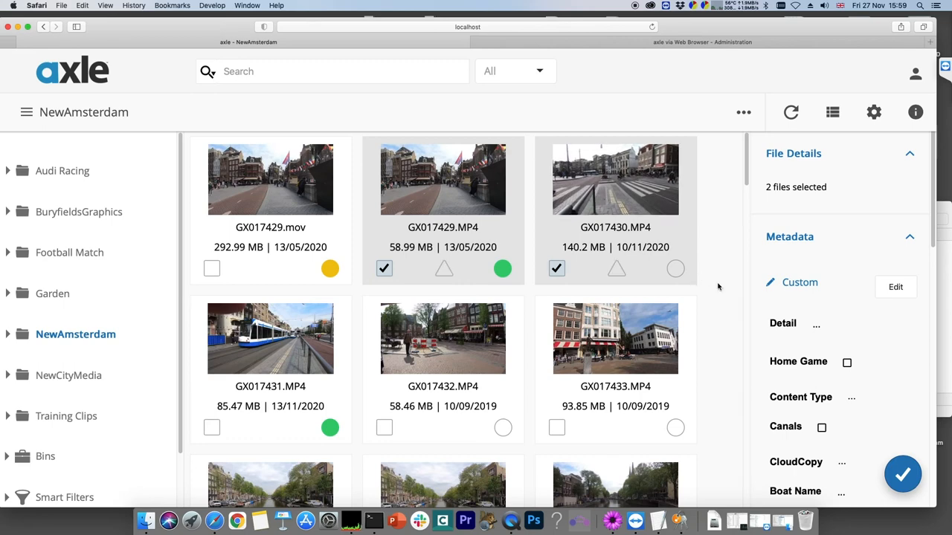
mouse_move(591, 274)
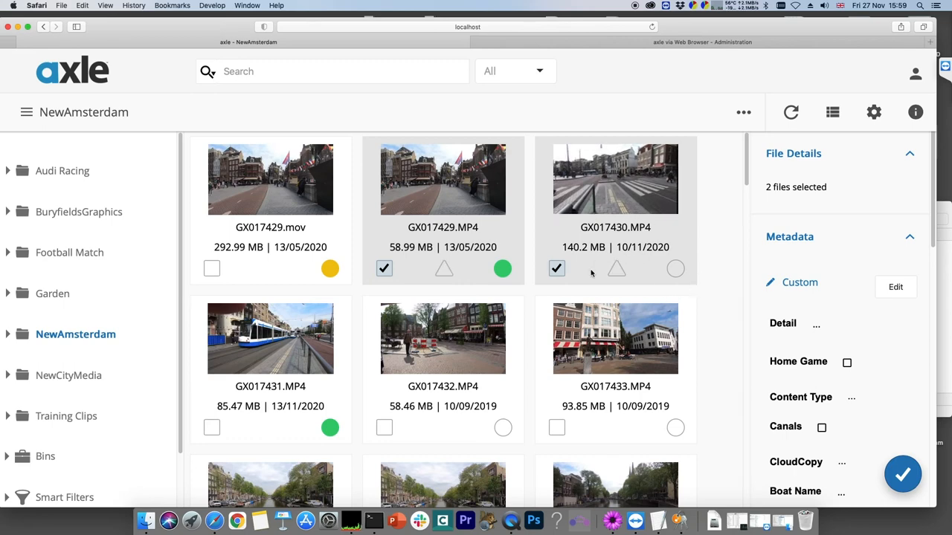